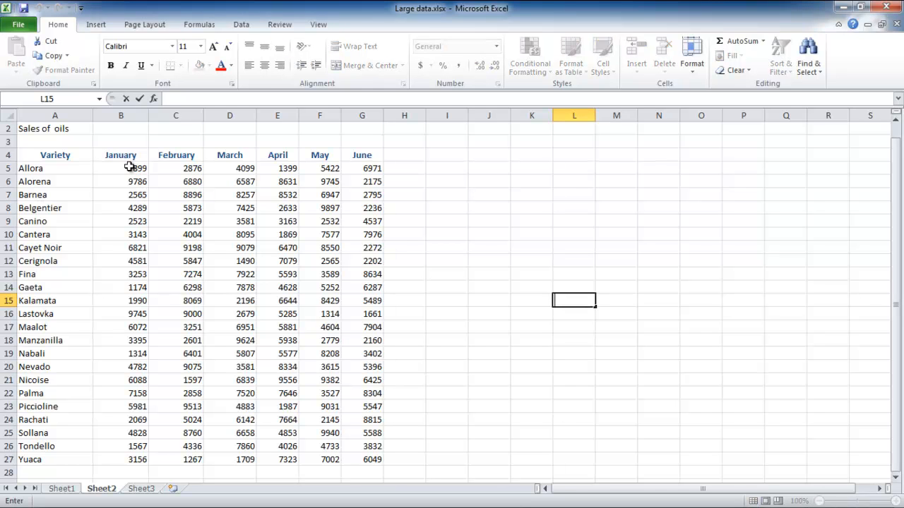
Name the January-June sales range B5:G27 'Data' via the Name Box
left_click(121, 168)
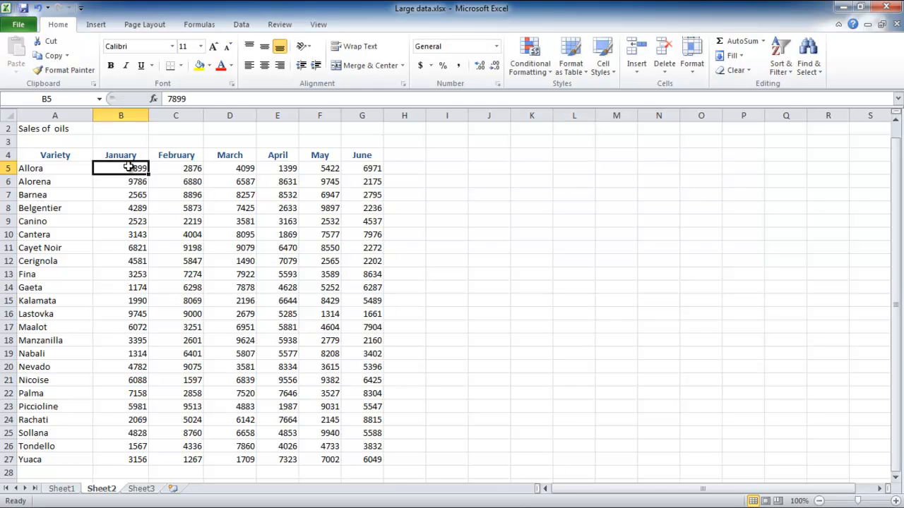
left_click_drag(121, 168, 362, 460)
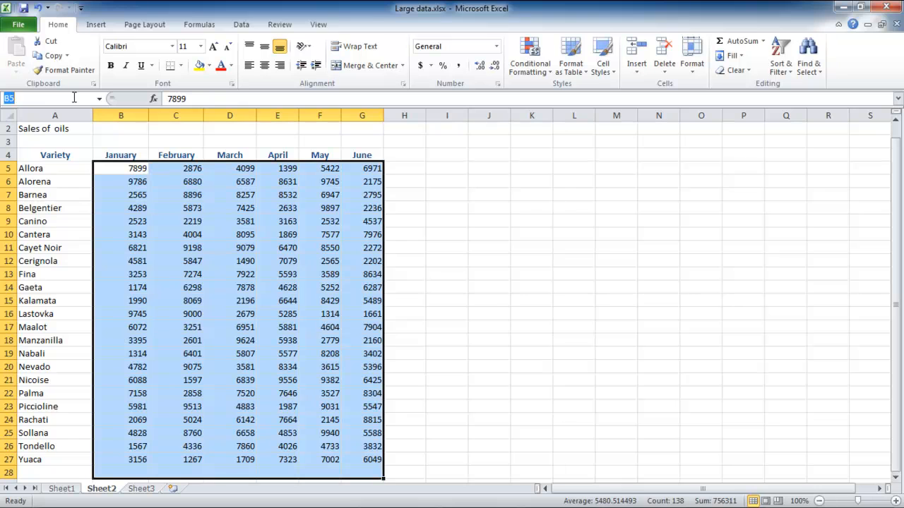
type("Data")
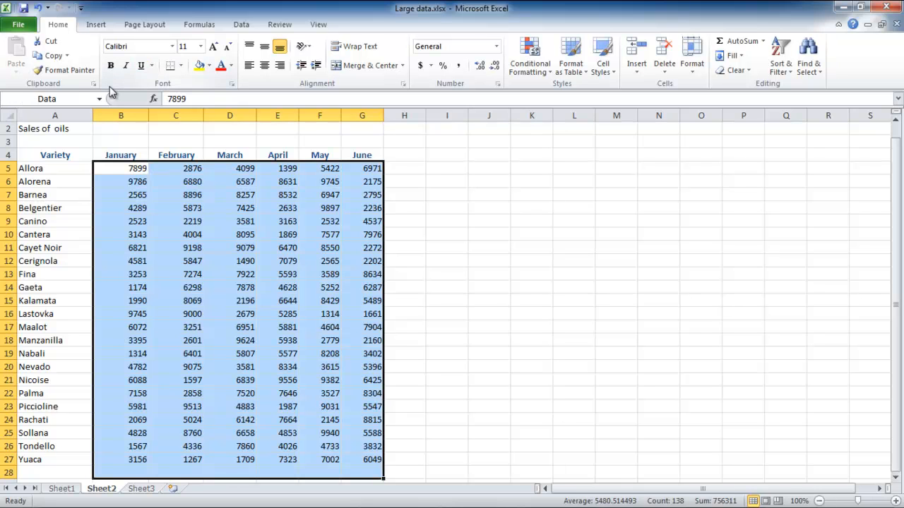
Apply signal-bar icons and a graded colour scale to the Data range
left_click(528, 57)
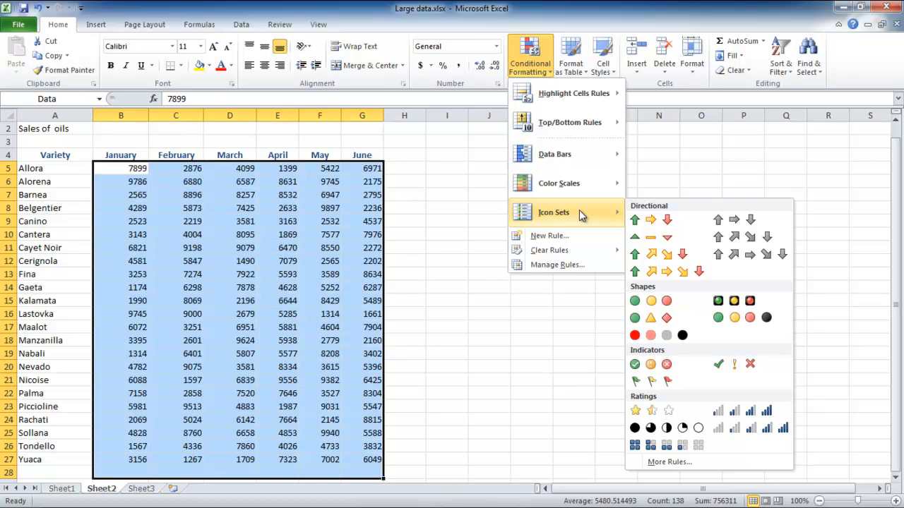
mouse_move(613, 221)
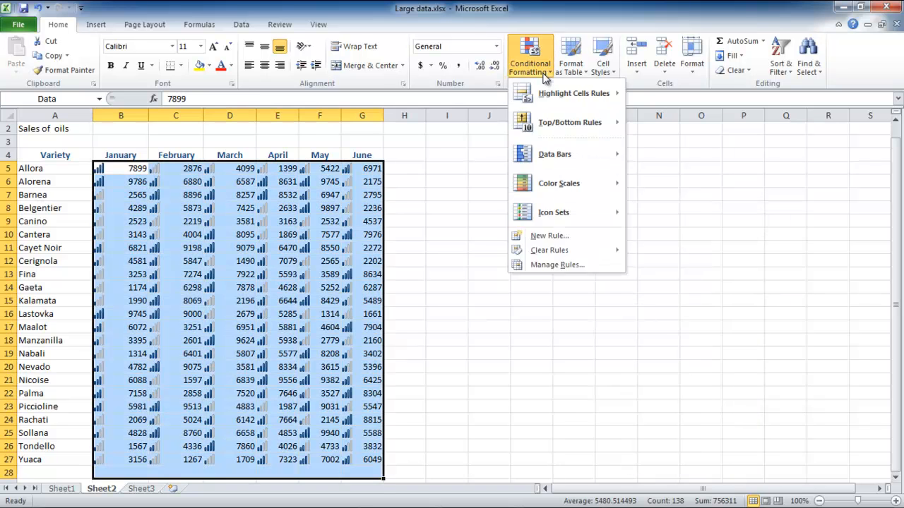
left_click(560, 184)
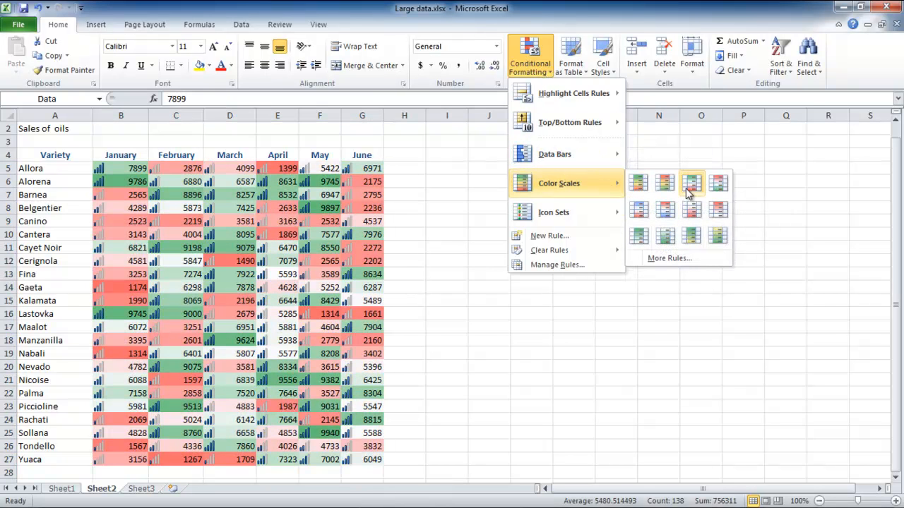
left_click(692, 182)
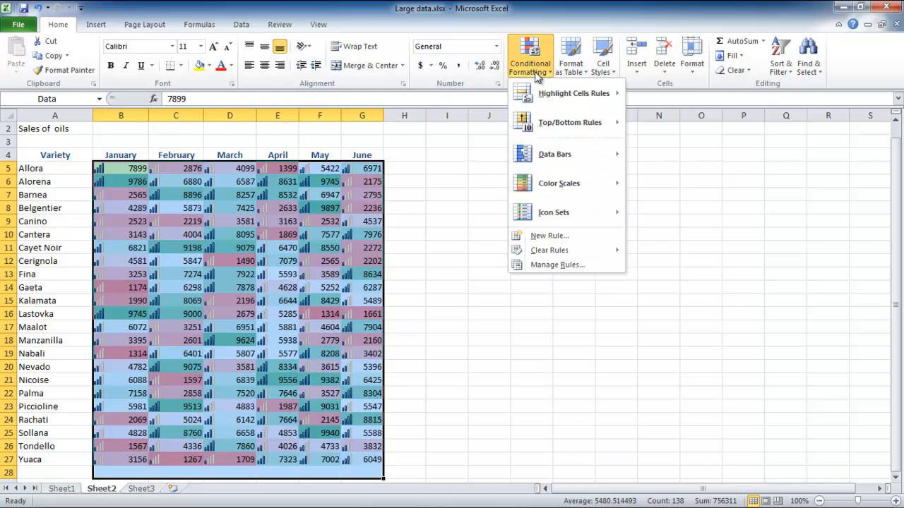
Add a Greater Than rule for values above 6000 with a custom dark fill colour
left_click(574, 94)
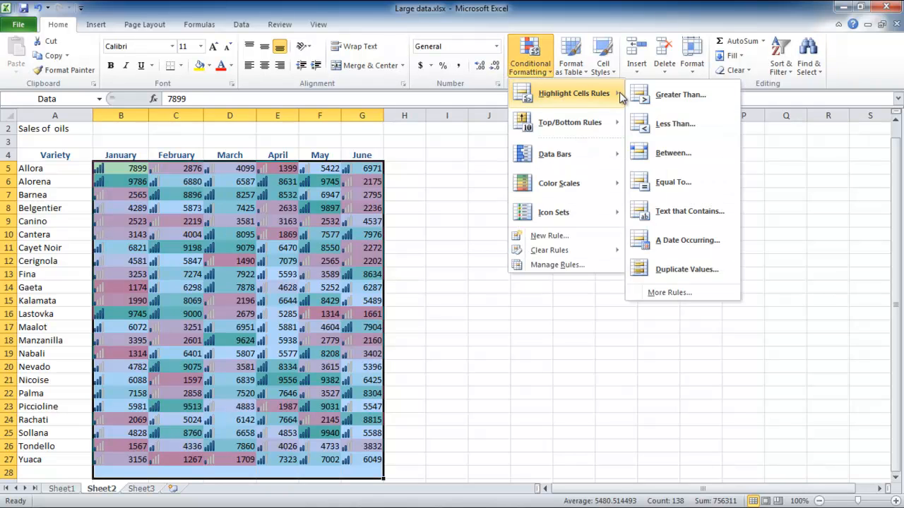
mouse_move(680, 93)
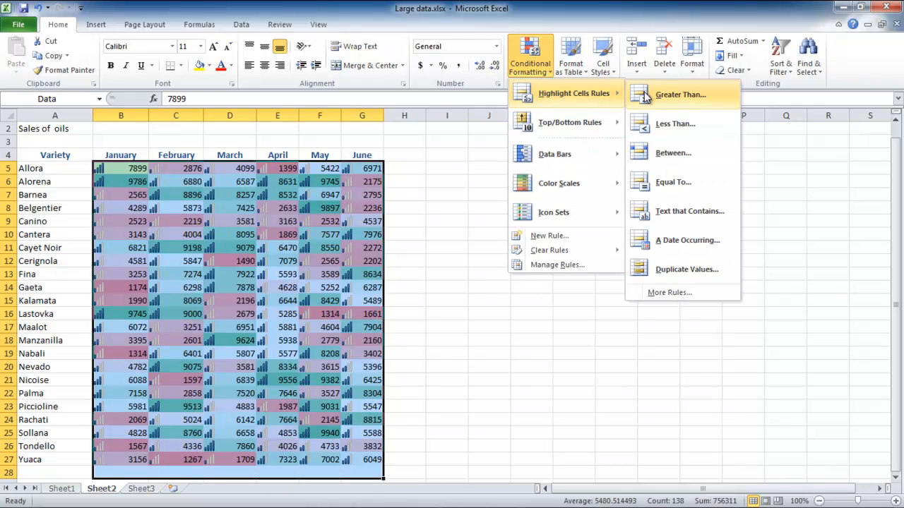
mouse_move(648, 99)
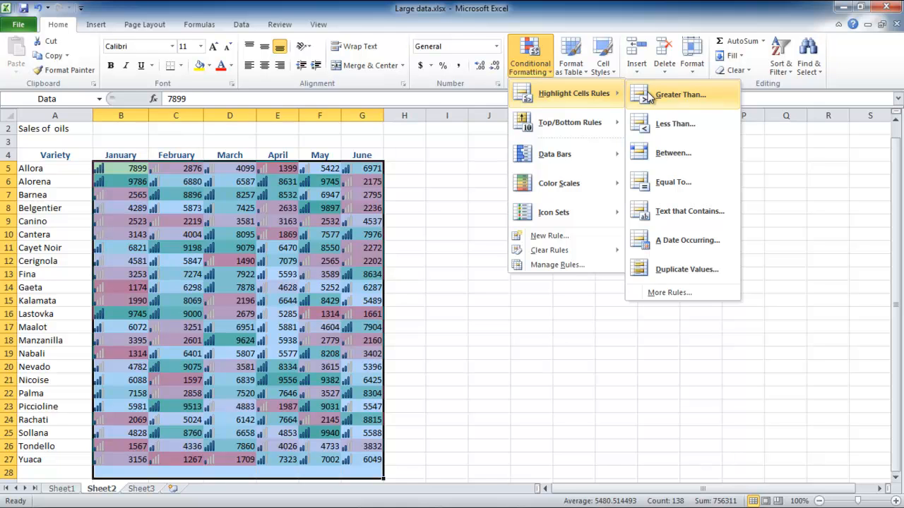
left_click(681, 93)
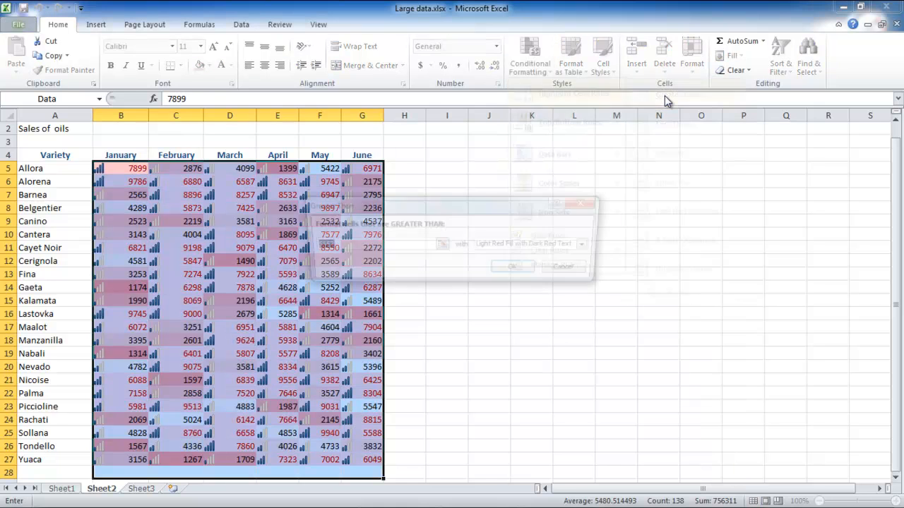
type("60")
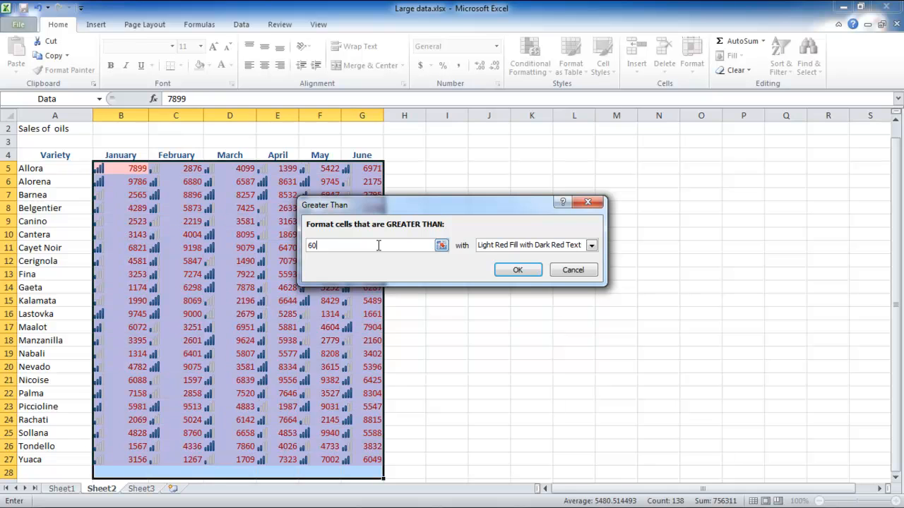
left_click(591, 245)
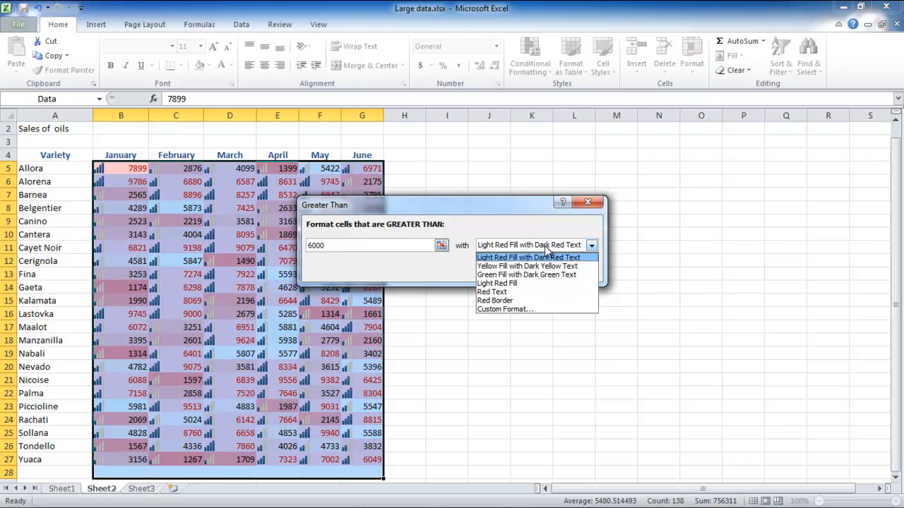
left_click(503, 310)
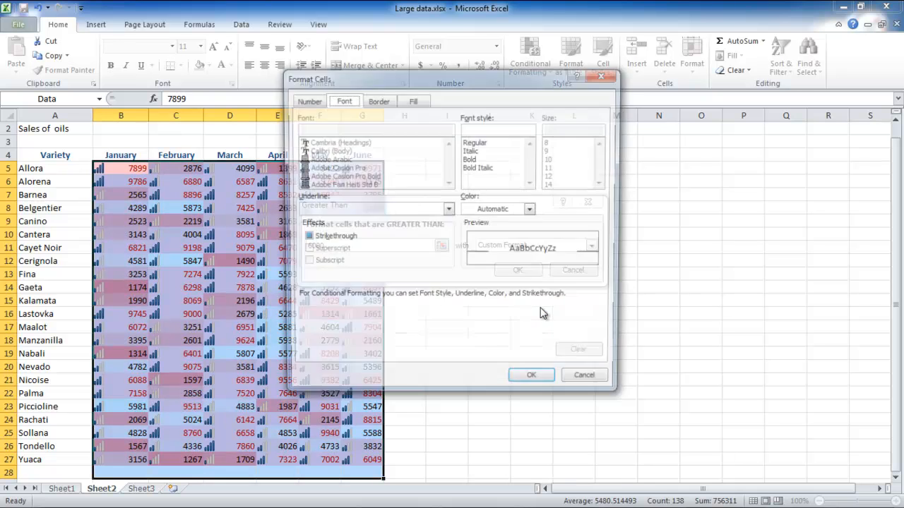
left_click(531, 209)
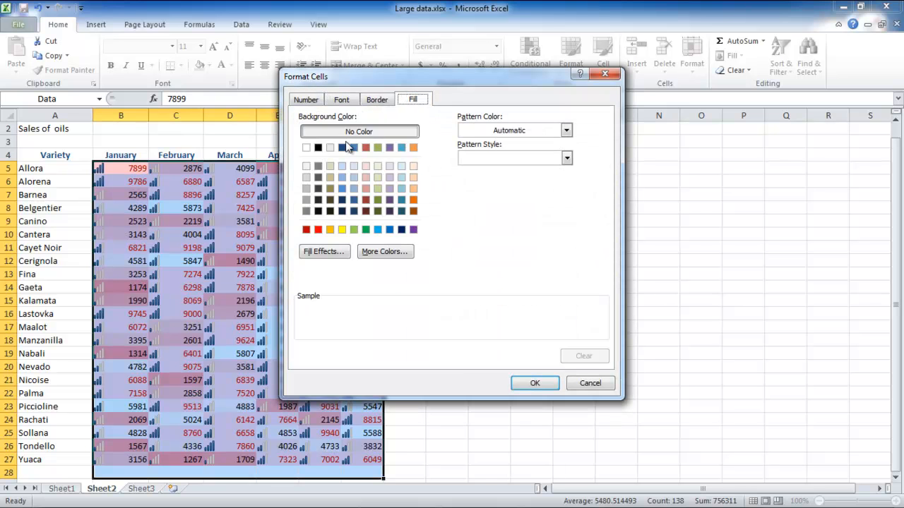
left_click(341, 98)
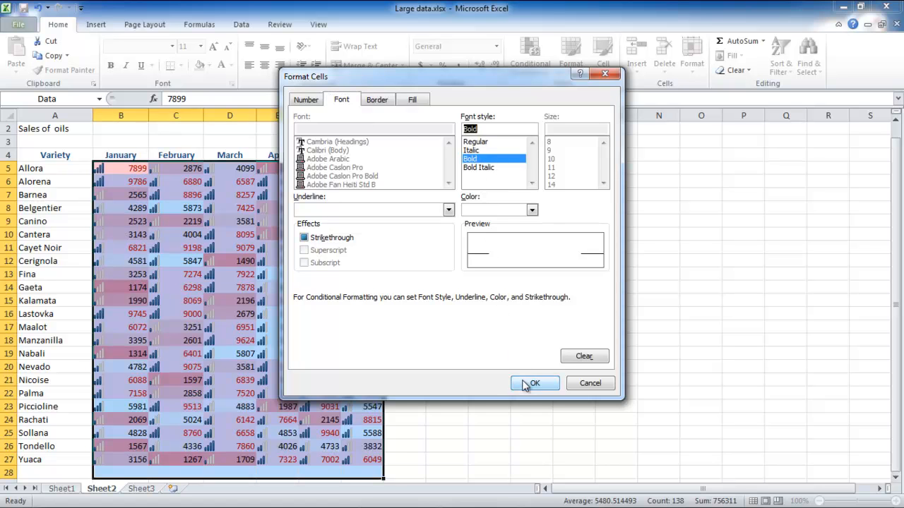
left_click(534, 383)
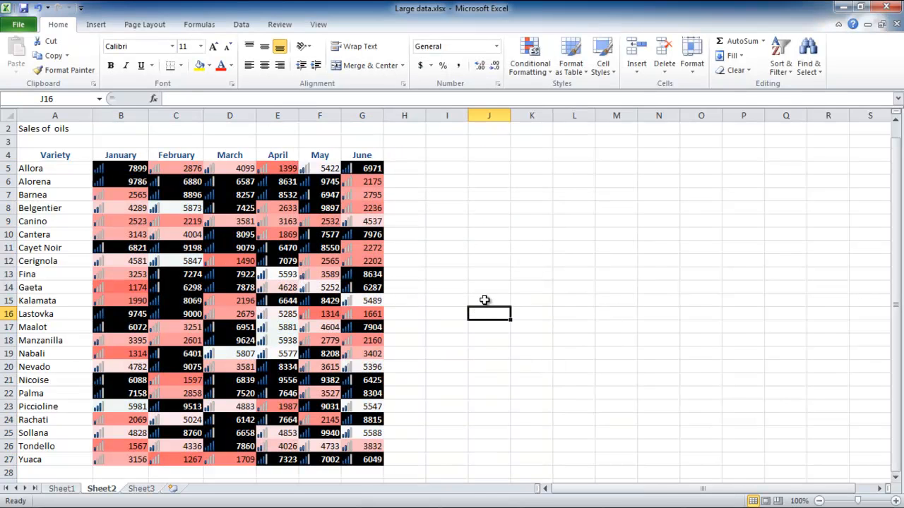
Clear every conditional formatting rule from the entire sheet
left_click(528, 55)
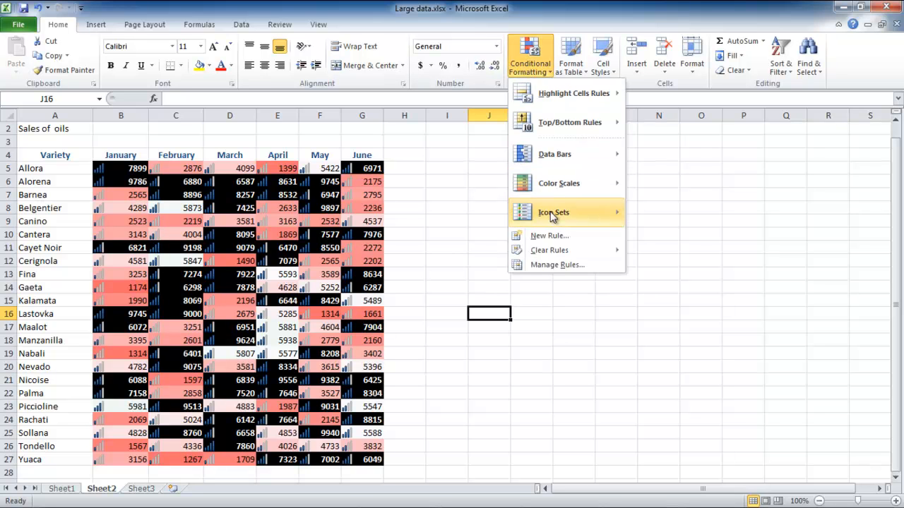
mouse_move(550, 250)
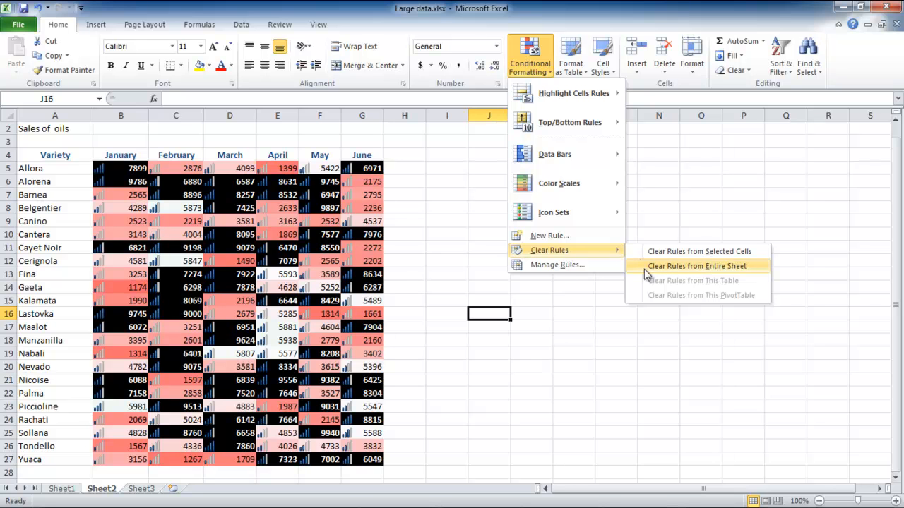
left_click(698, 265)
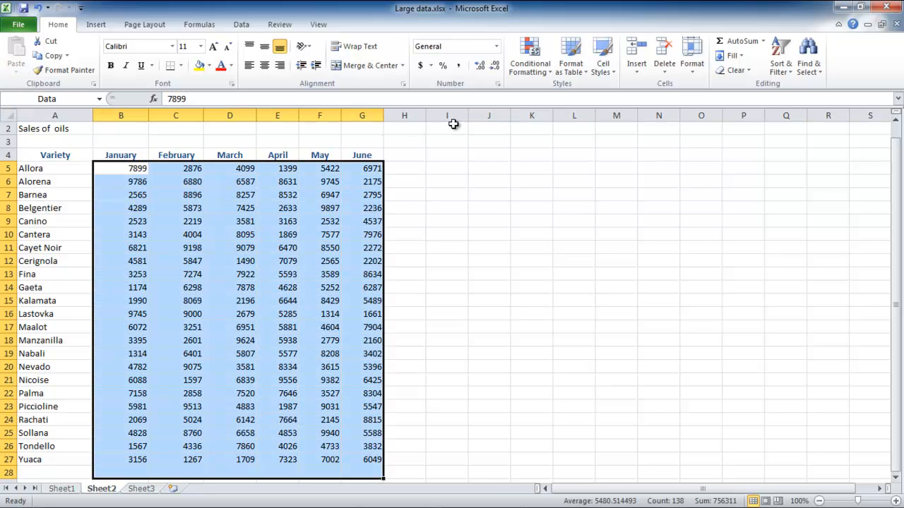
Create a new 3-Color Scale rule with chosen minimum and maximum colours
left_click(528, 62)
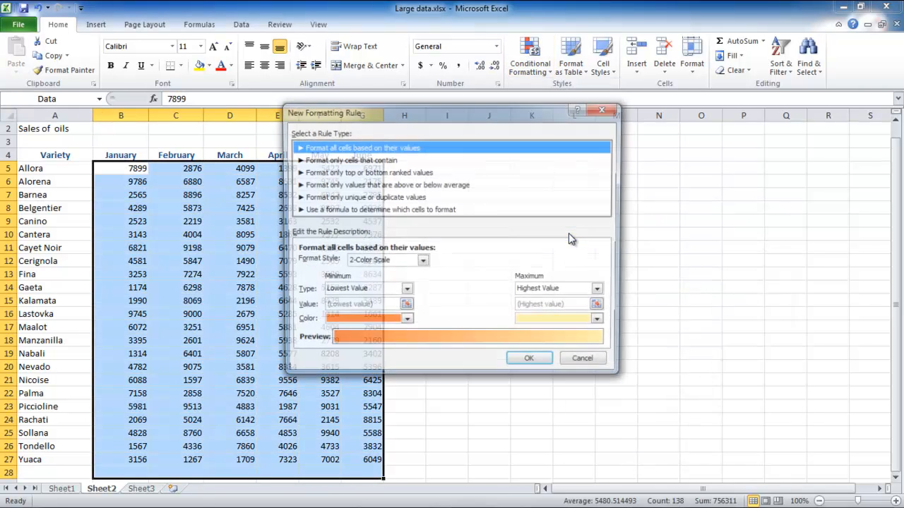
left_click(422, 260)
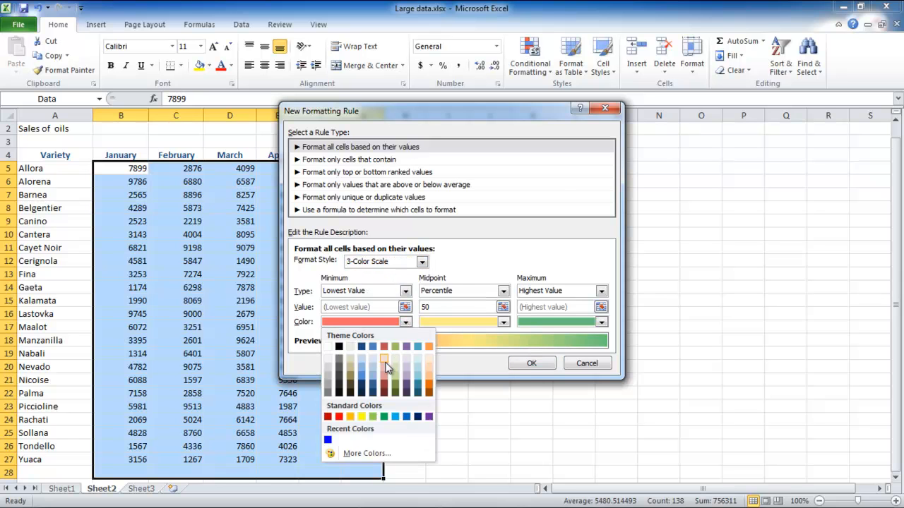
left_click(384, 368)
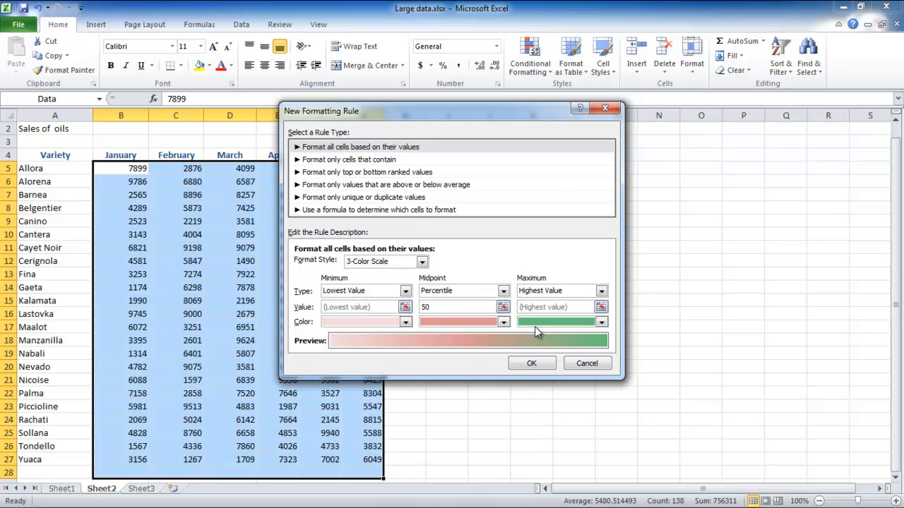
left_click(531, 363)
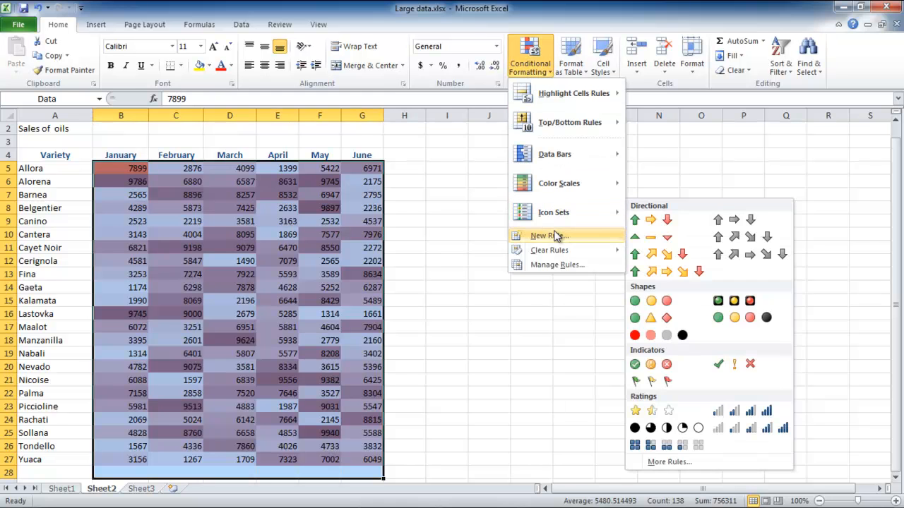
Add a rule filling cells with value ≥ 8000 in yellow
left_click(547, 235)
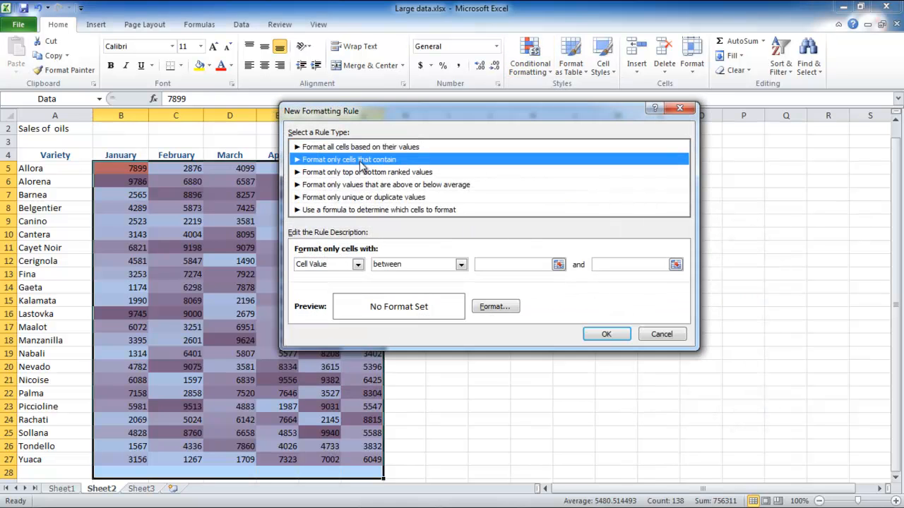
left_click(460, 264)
type("8000")
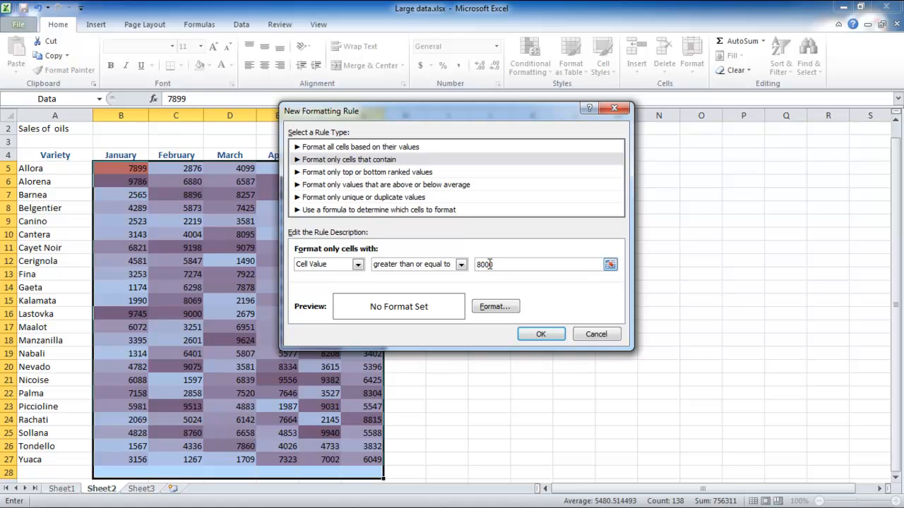
left_click(494, 305)
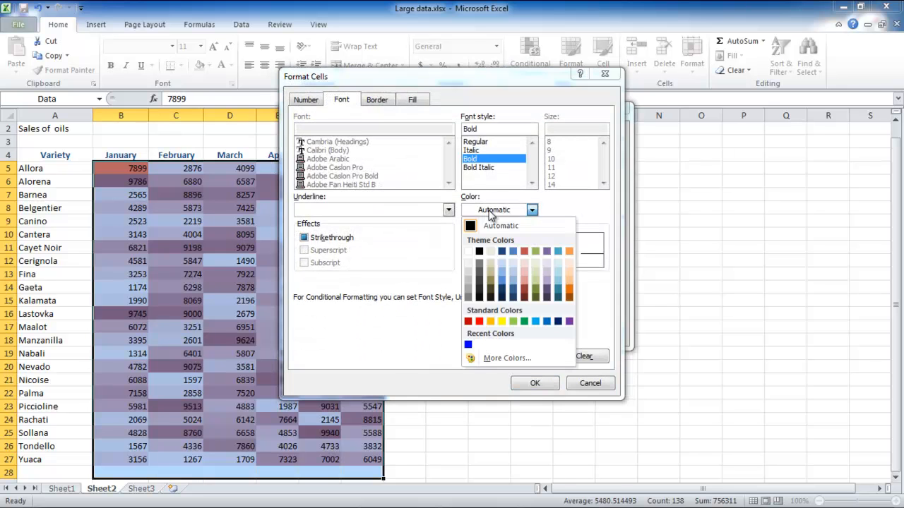
left_click(412, 99)
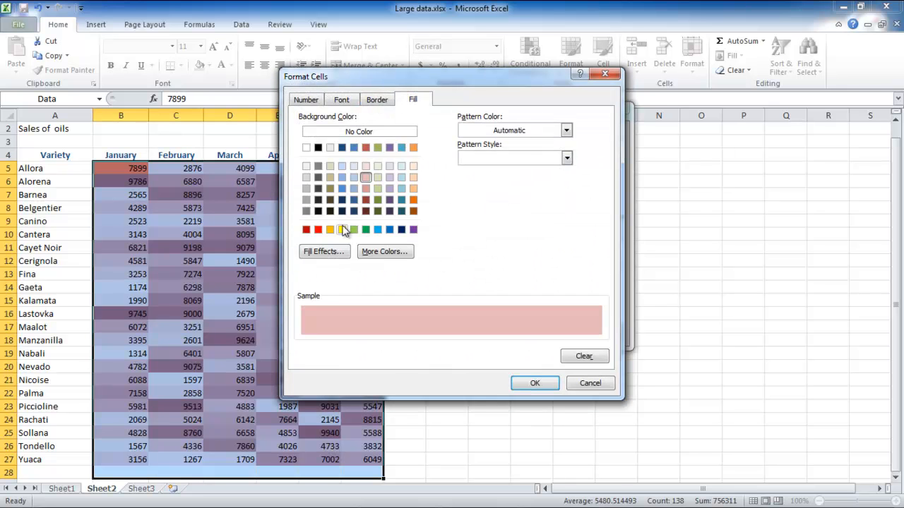
left_click(534, 382)
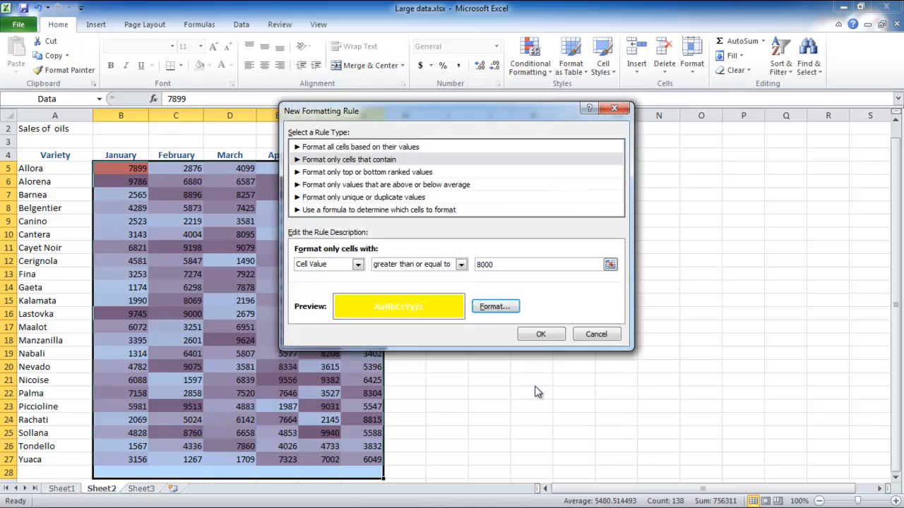
left_click(541, 333)
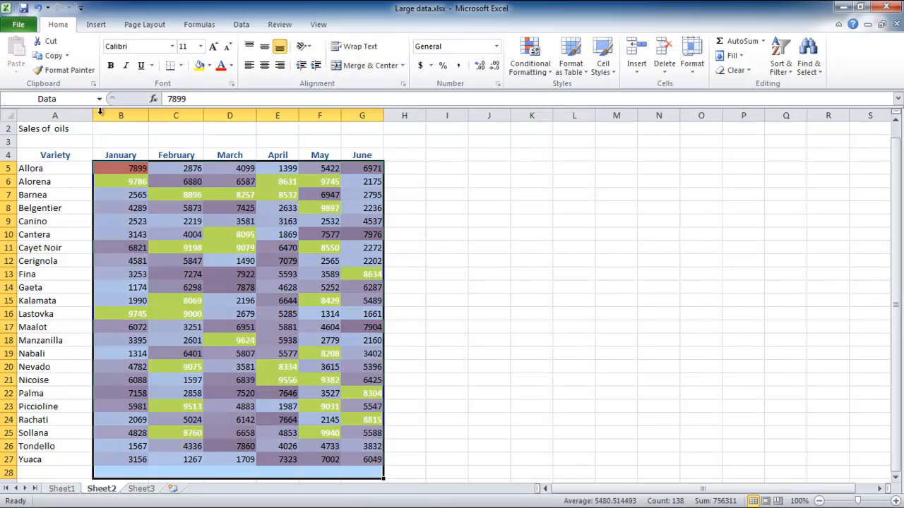
Show the Rules Manager and edit the Cell Value ≥ 8000 rule
left_click(529, 56)
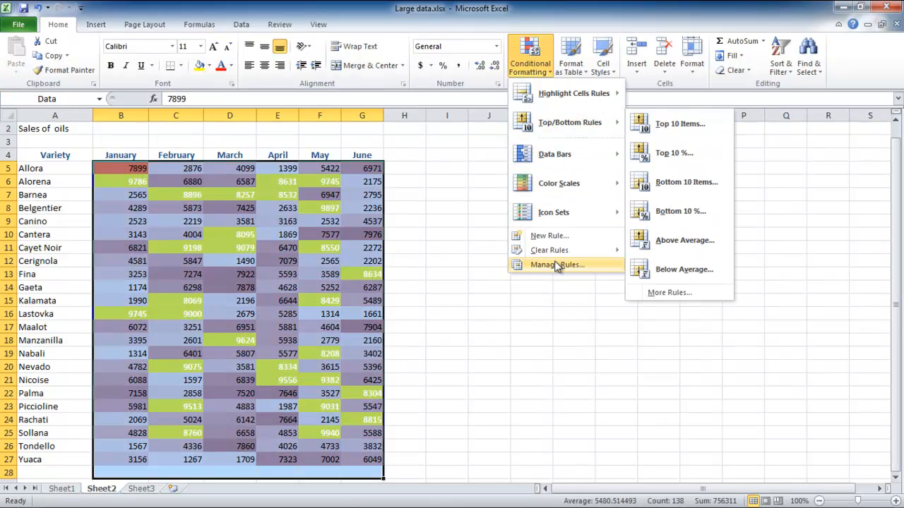
left_click(557, 264)
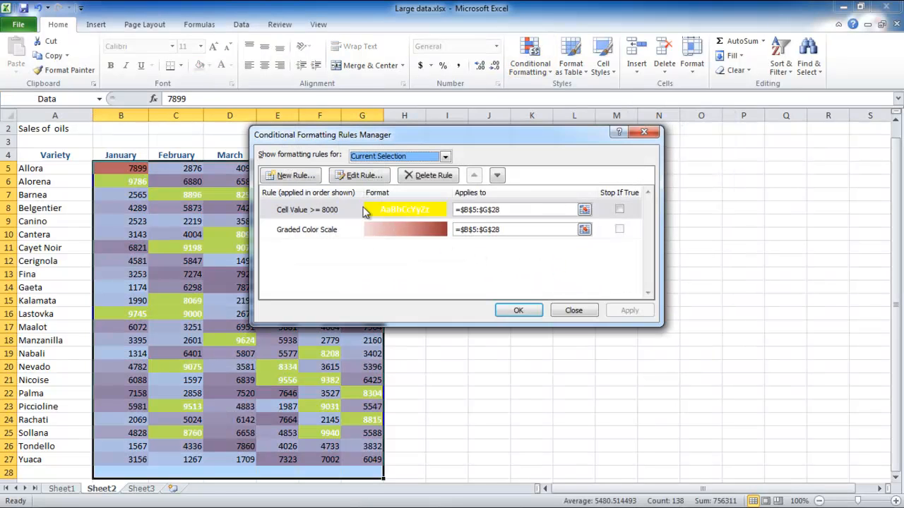
left_click(359, 175)
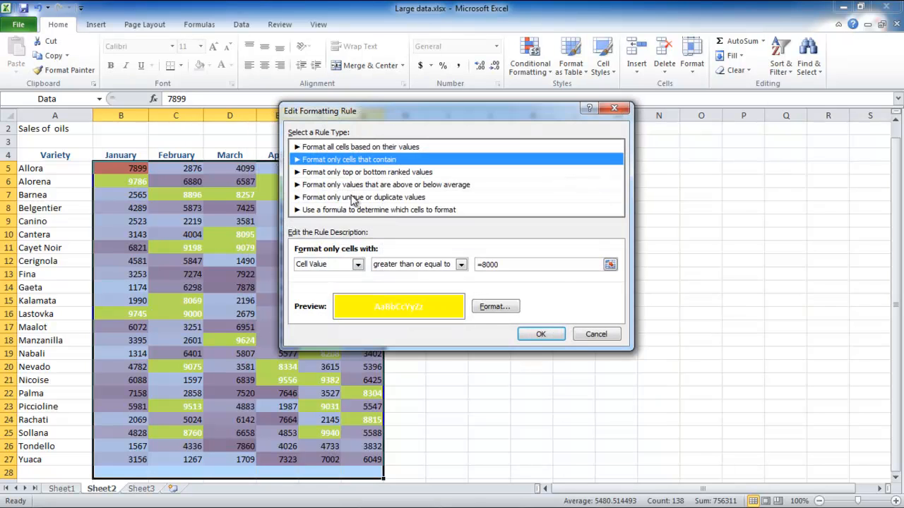